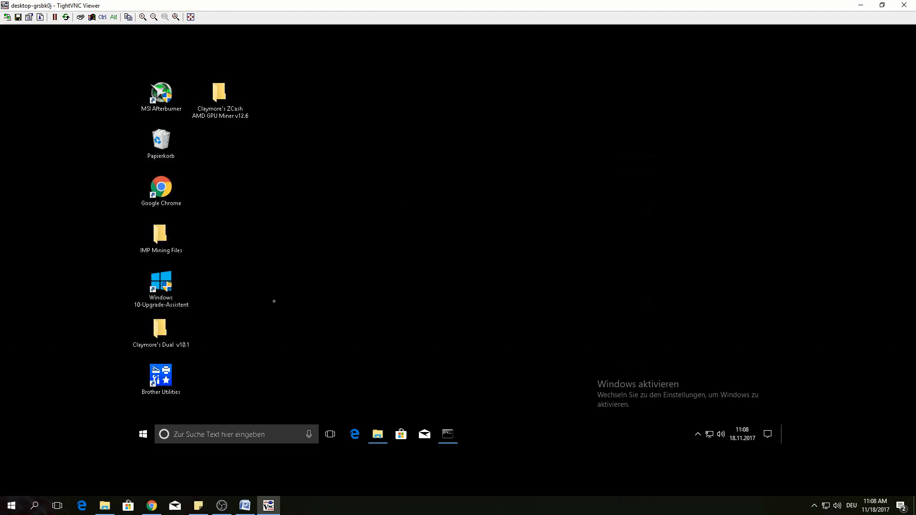
mouse_move(230, 237)
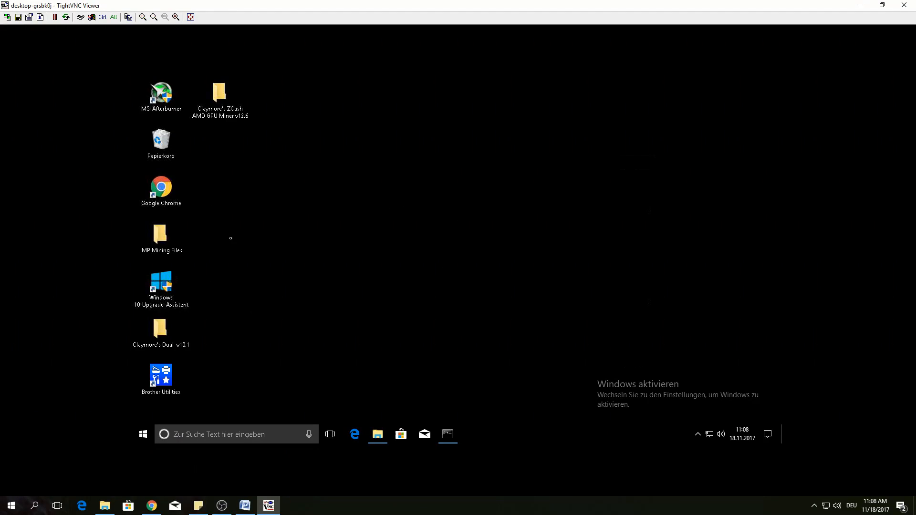
mouse_move(198, 229)
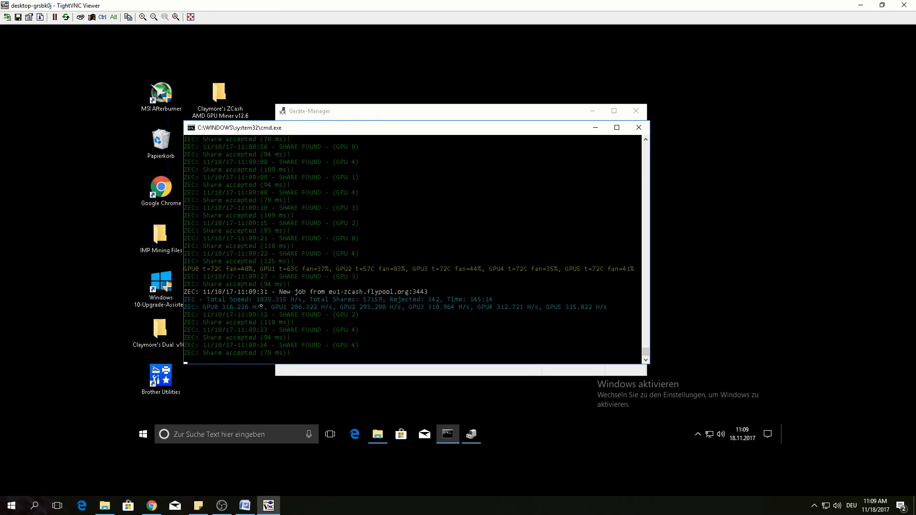
mouse_move(275, 305)
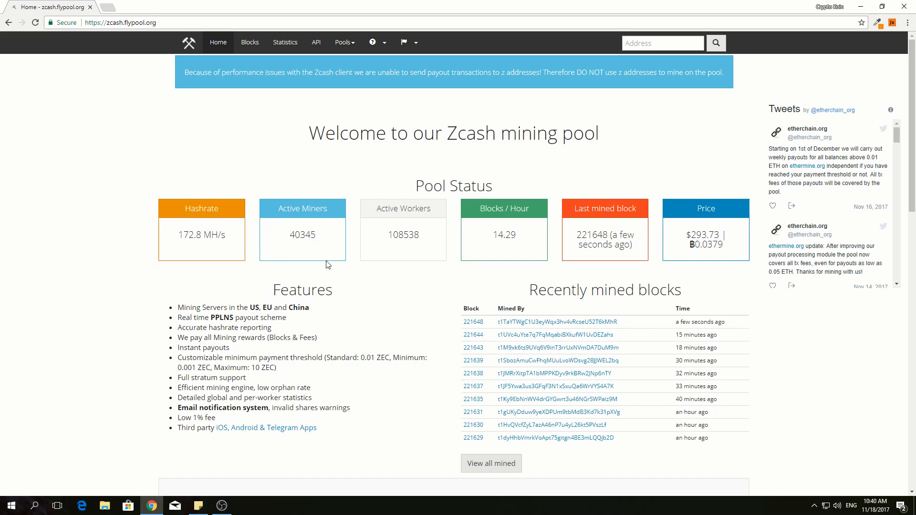
mouse_move(304, 235)
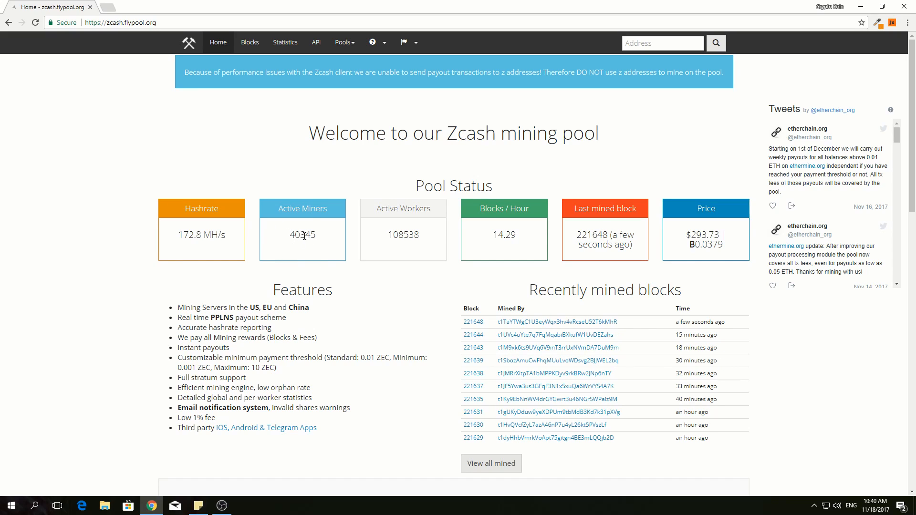
mouse_move(348, 250)
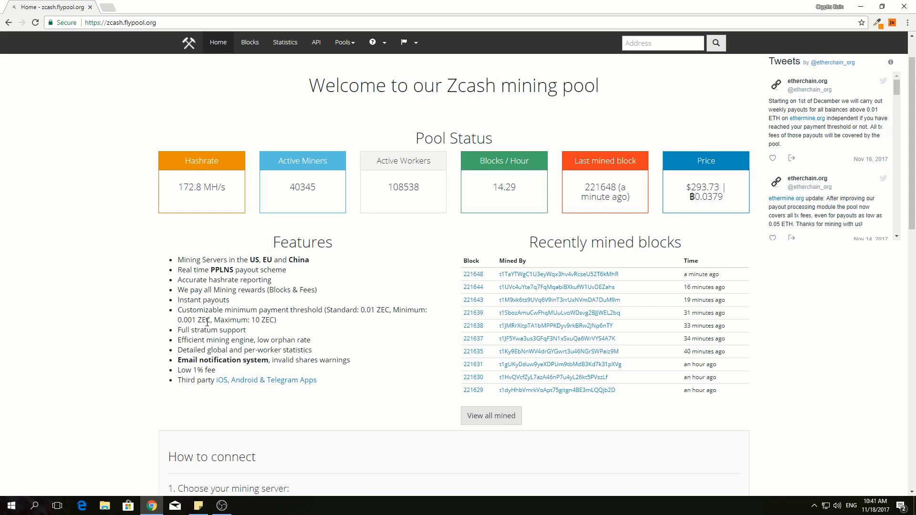
Step: Scroll the Zcash pool home page down to the 'How to connect' server instructions
scroll("down", 3)
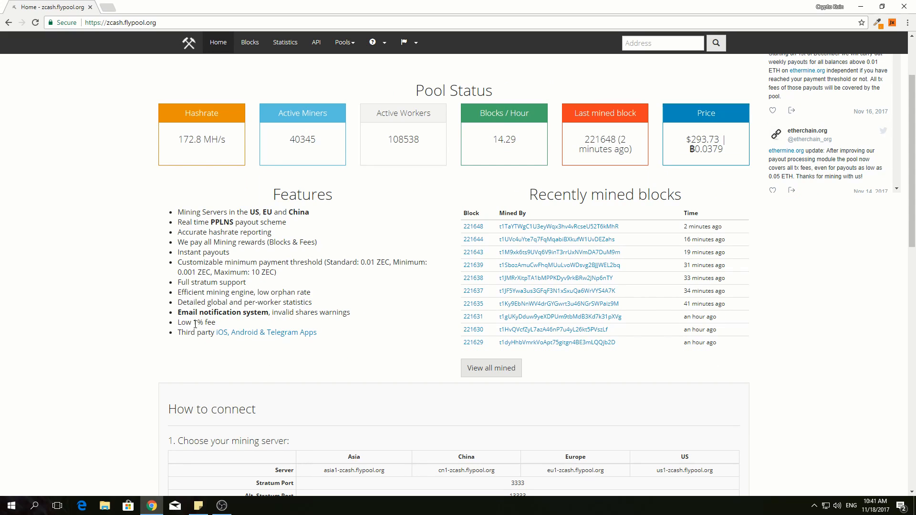
scroll("down", 3)
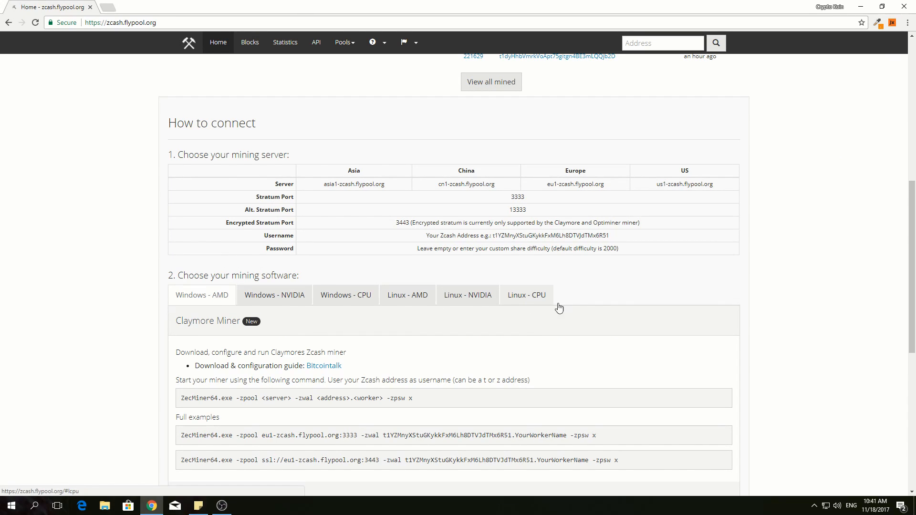
scroll("up", 3)
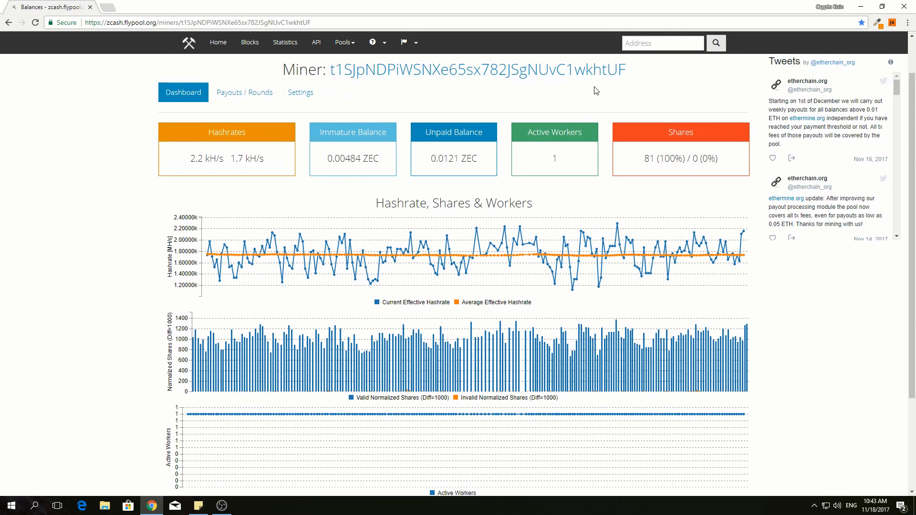
Step: Scroll the miner dashboard to the Workers table showing one active worker with 81 valid shares
scroll("down", 3)
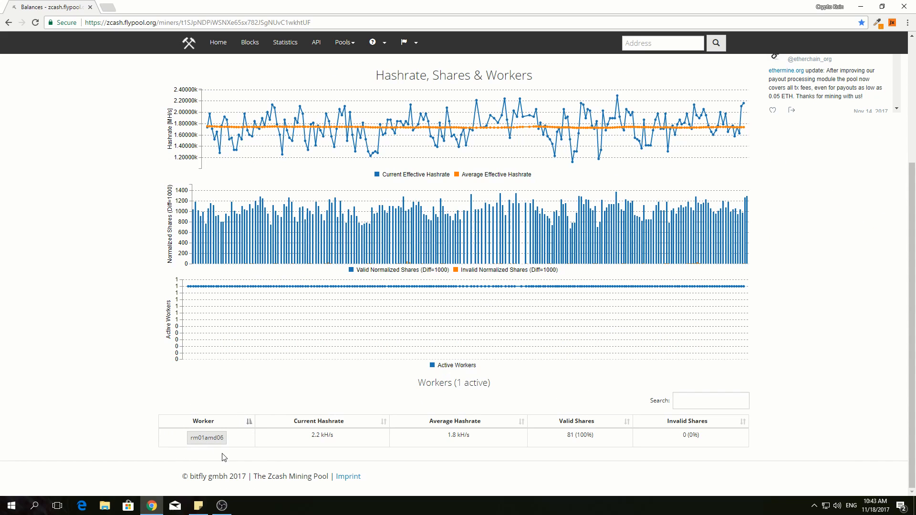
mouse_move(319, 452)
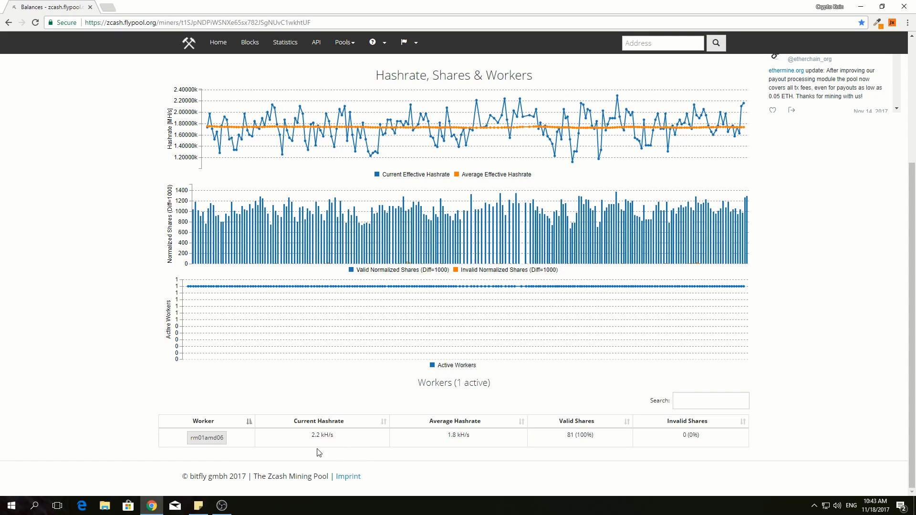
mouse_move(336, 443)
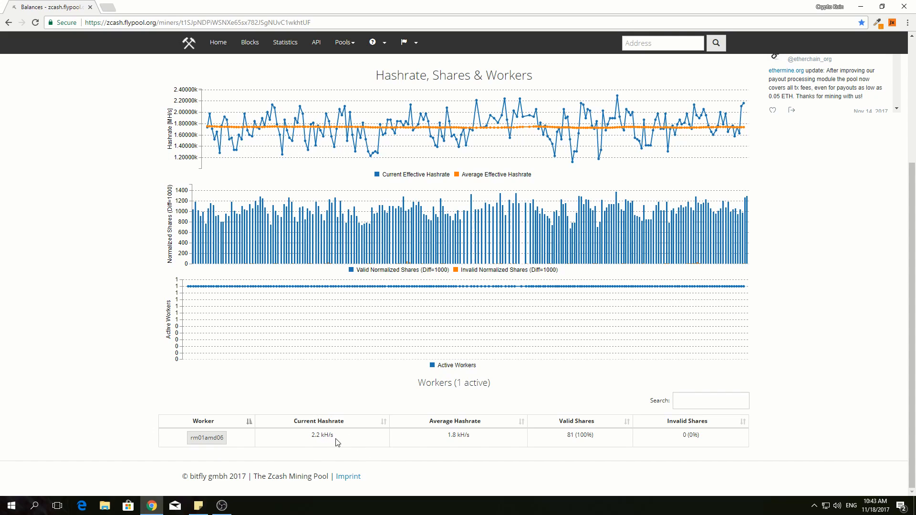
mouse_move(477, 444)
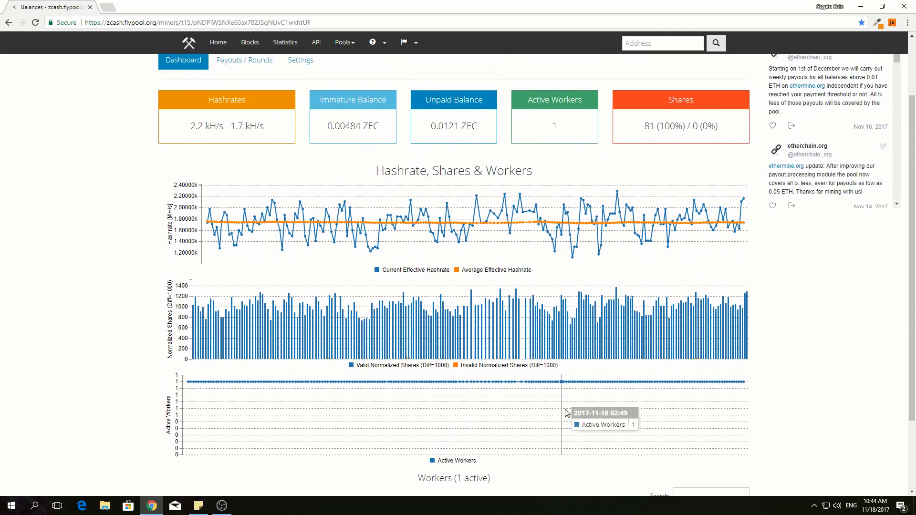
mouse_move(319, 151)
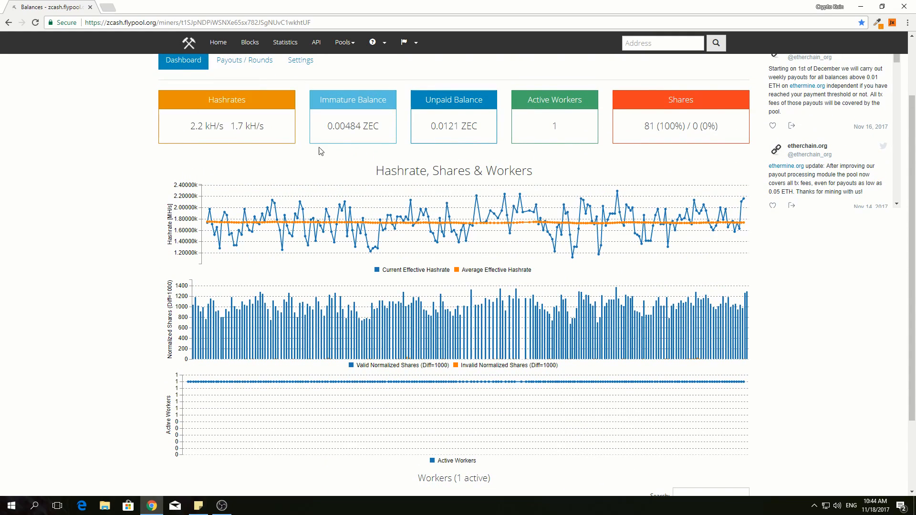
mouse_move(427, 129)
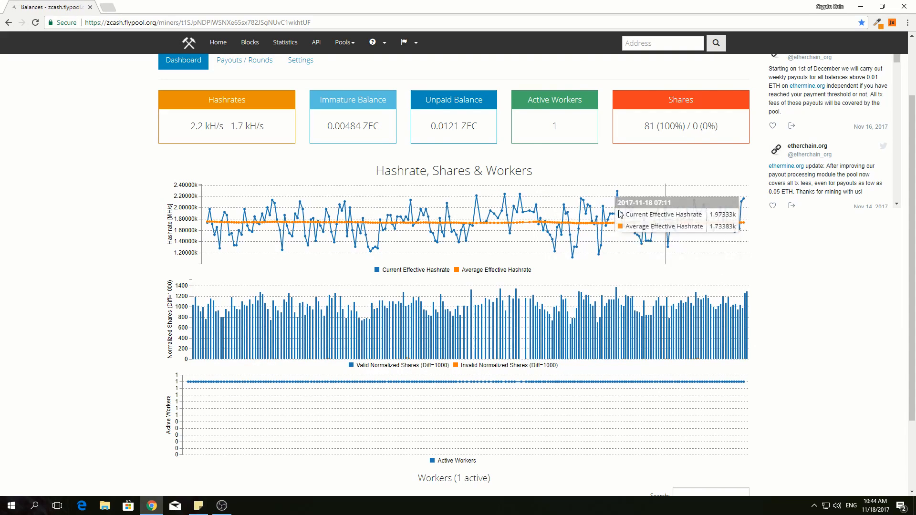
mouse_move(127, 140)
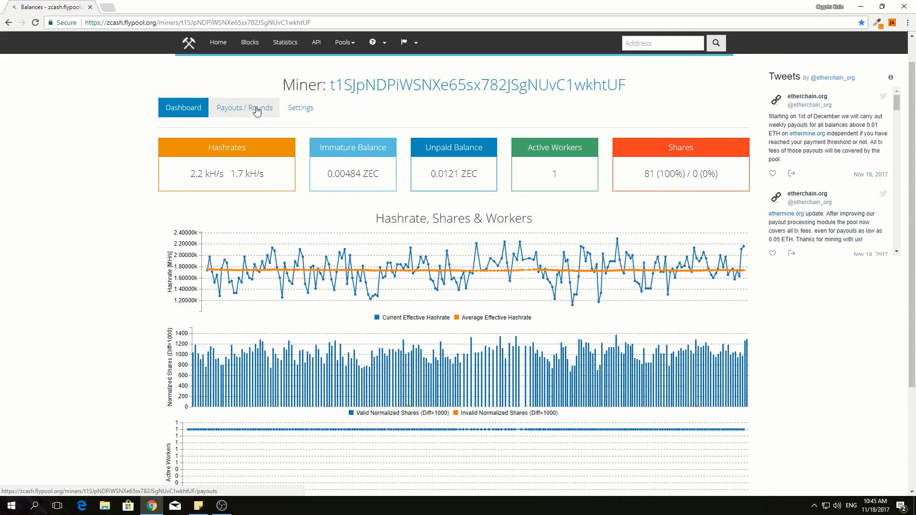
left_click(244, 108)
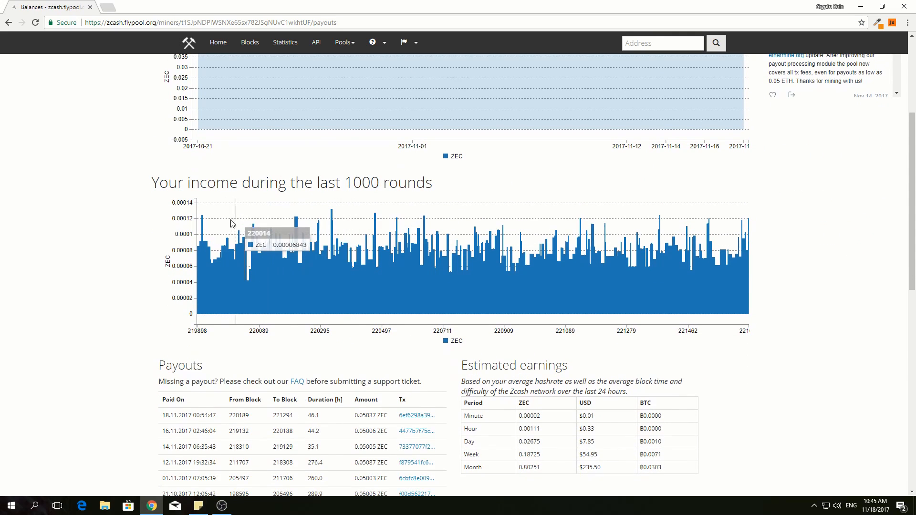
mouse_move(454, 205)
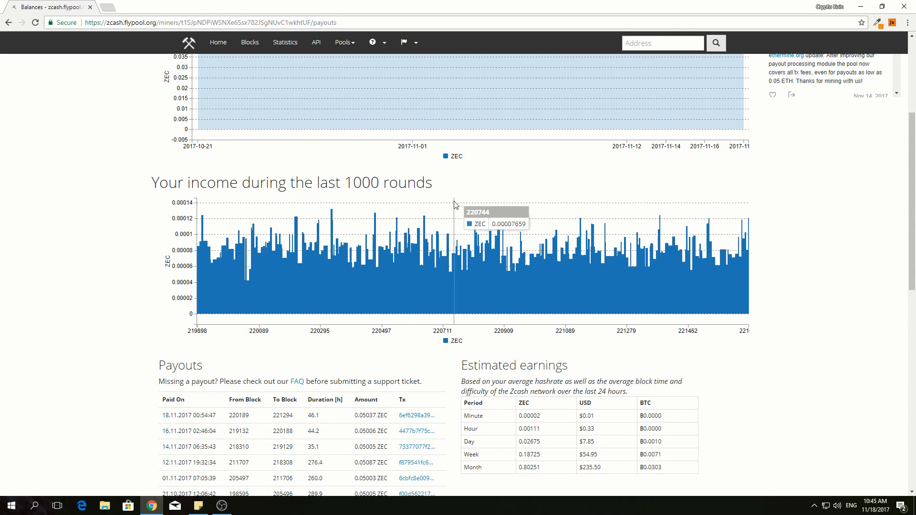
scroll("down", 3)
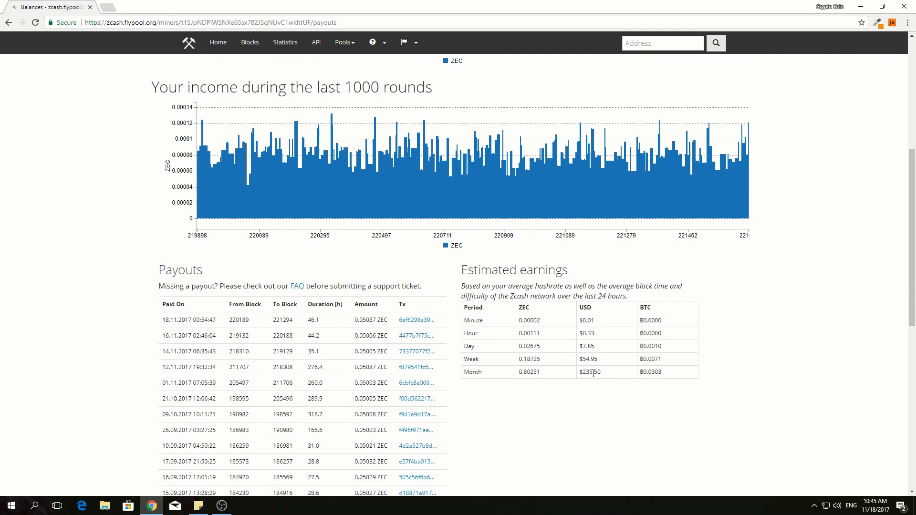
double_click(589, 372)
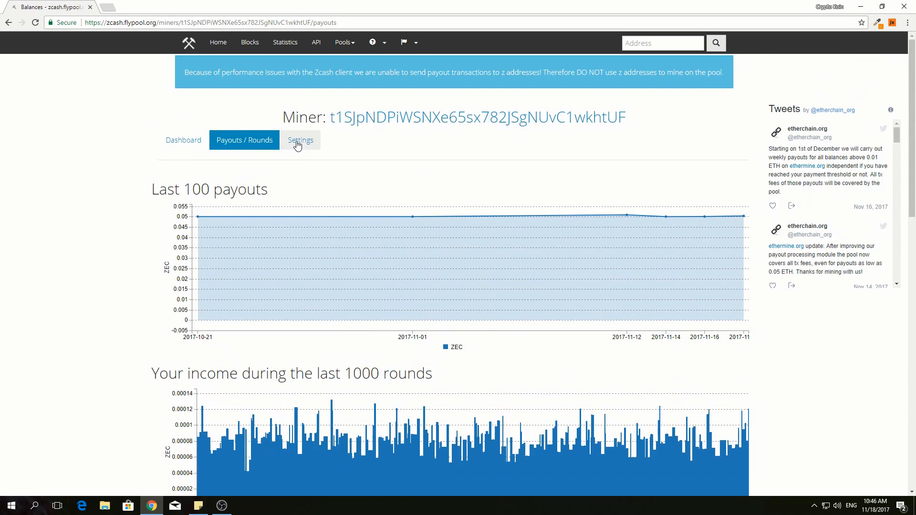
Step: Open the miner Settings tab with the offline-worker alert and 0.05 ZEC payment threshold
left_click(302, 140)
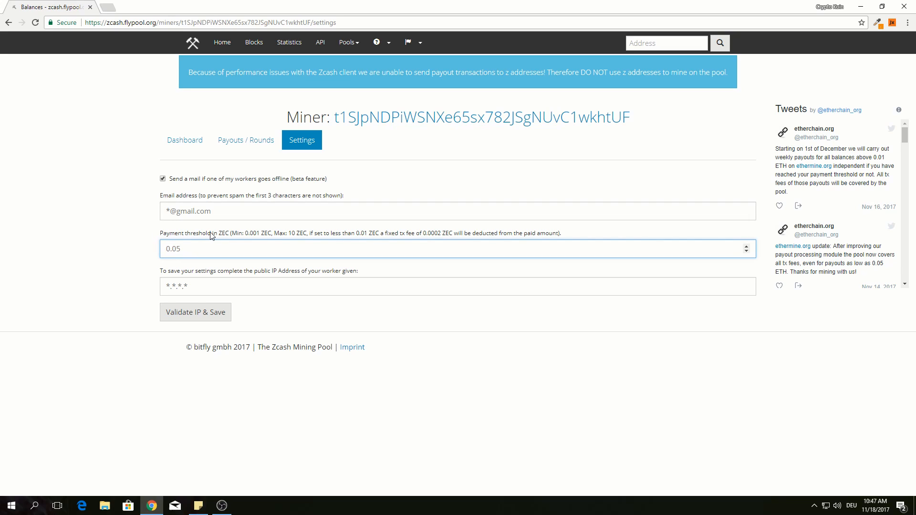
mouse_move(249, 239)
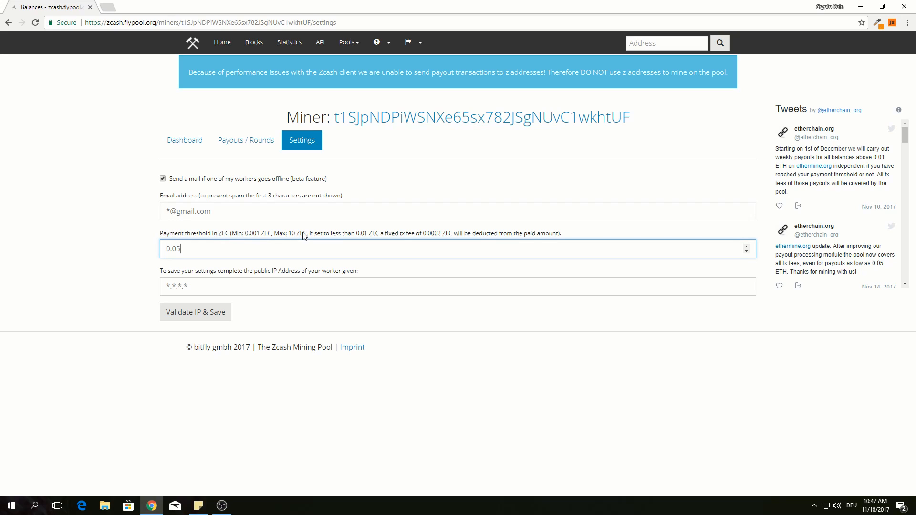
mouse_move(365, 235)
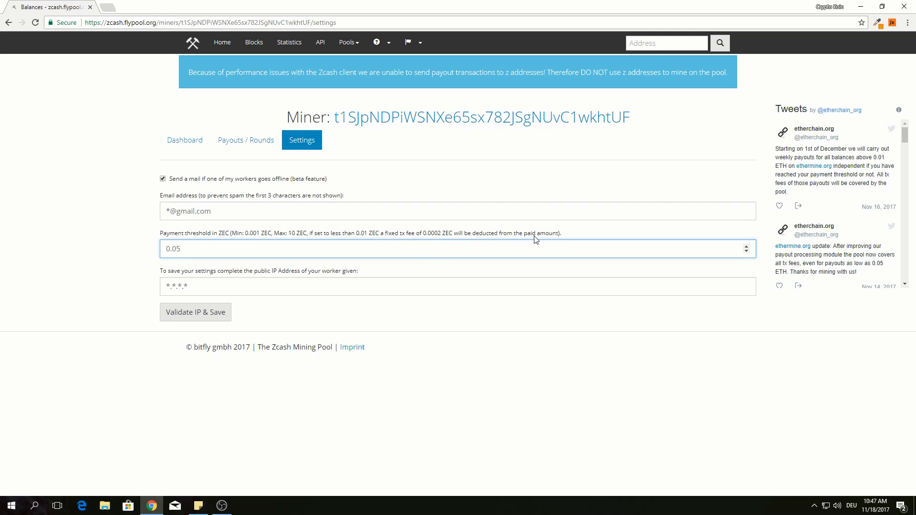
Step: Return to Payouts / Rounds, showing the last-100-payouts chart near 0.05 ZEC each
left_click(245, 140)
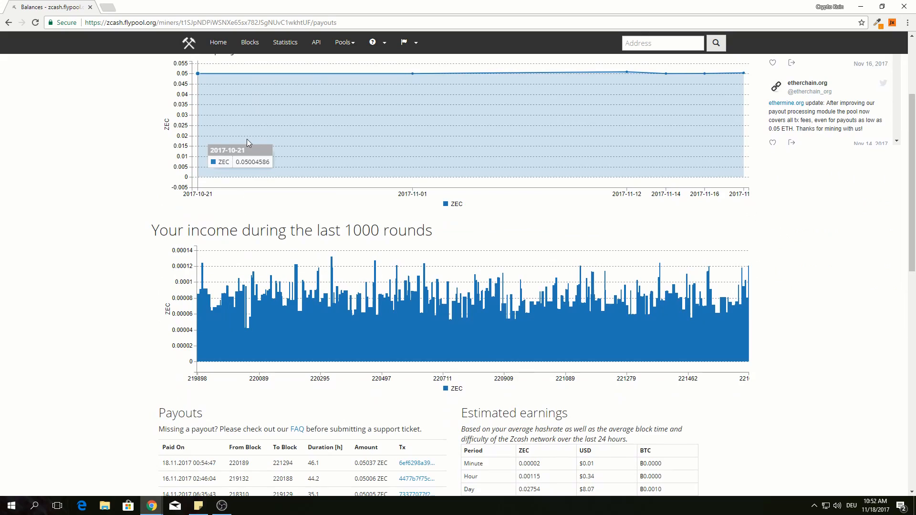
mouse_move(164, 315)
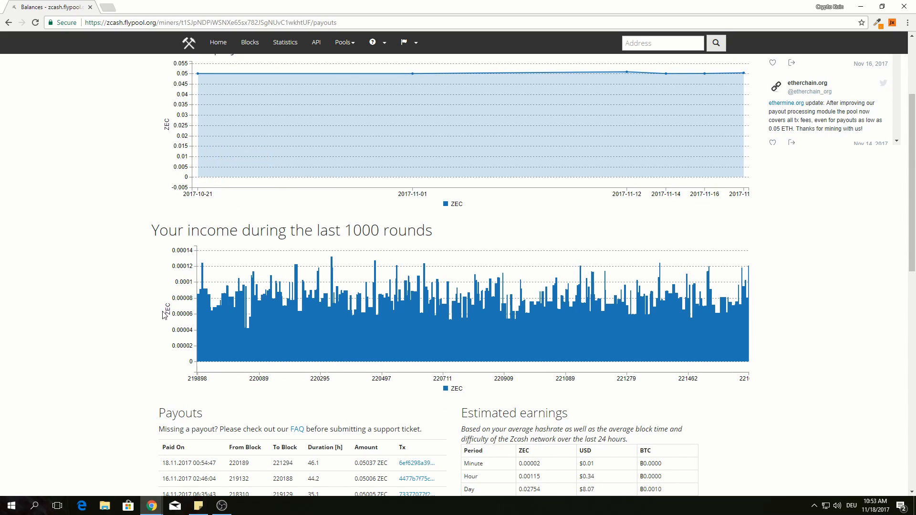
mouse_move(114, 293)
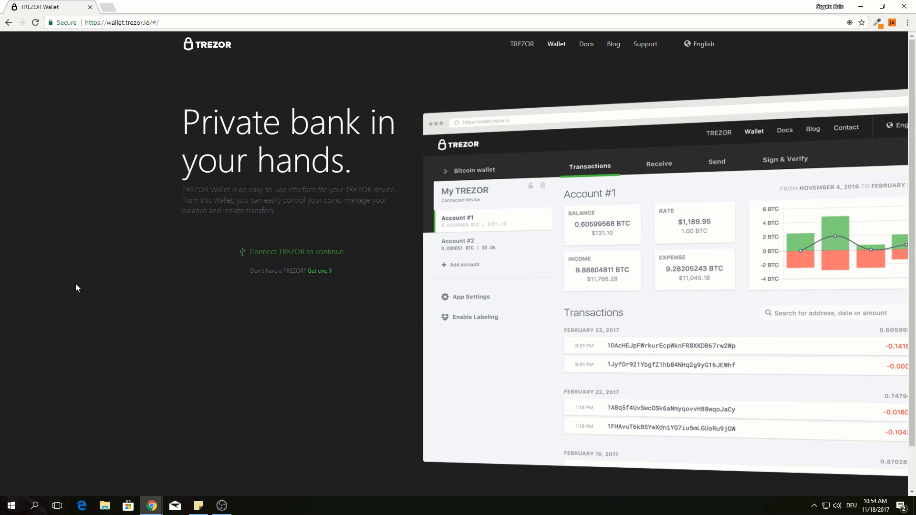
Step: Connect the TREZOR and enter the PIN to unlock the Zcash account
left_click(296, 251)
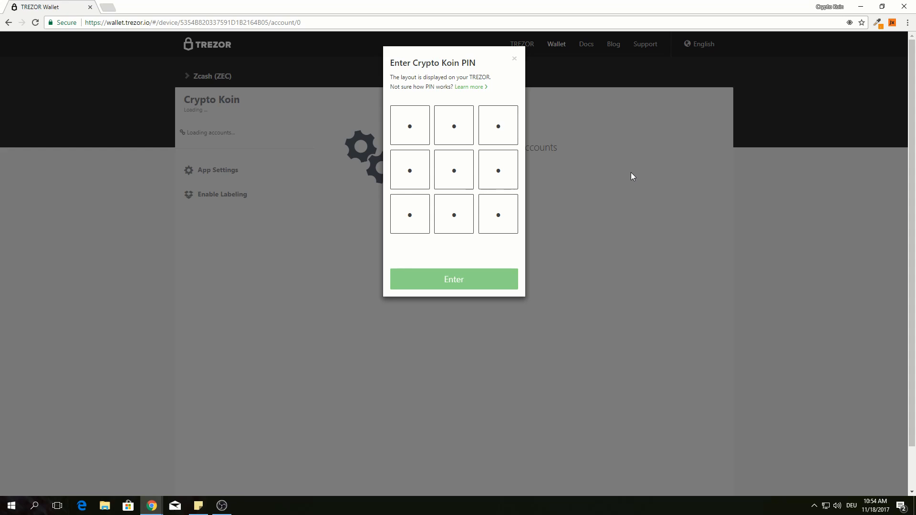
left_click(453, 279)
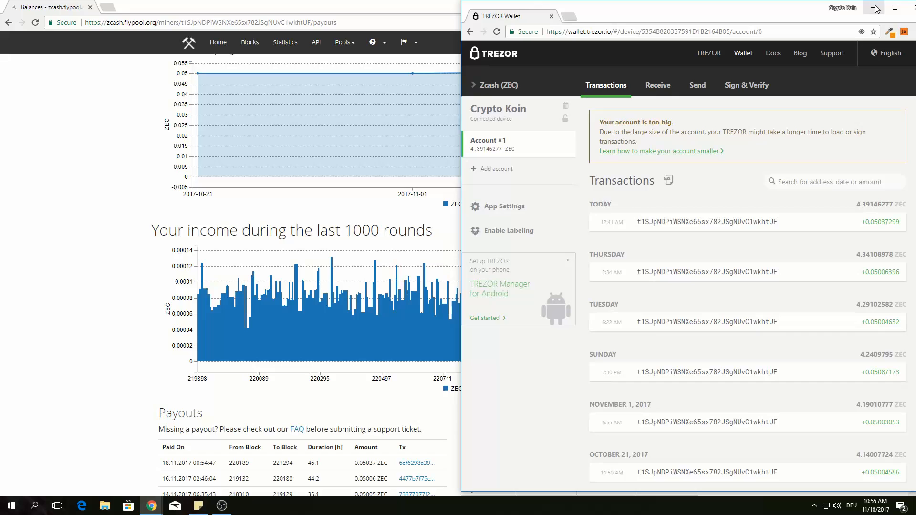
Step: Place Flypool beside the wallet and mark the 18.11.2017 0.05037 ZEC payout date
left_click(875, 7)
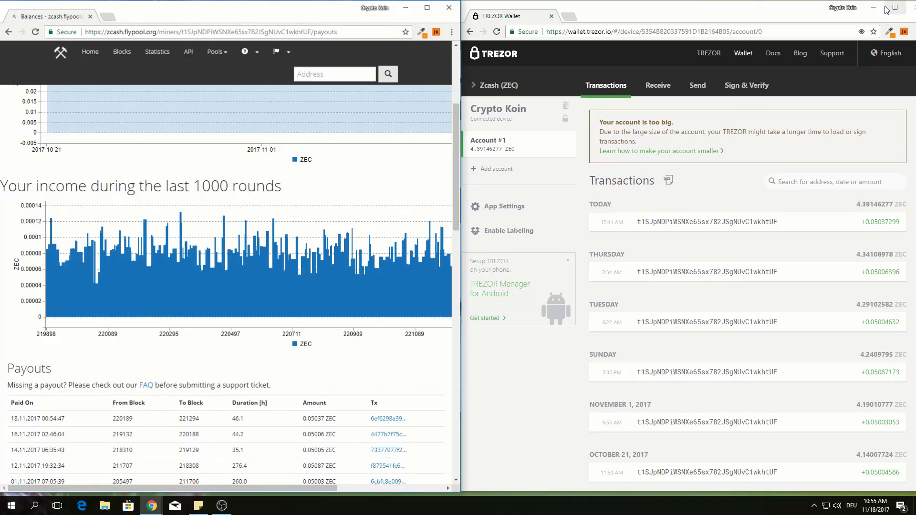
scroll("down", 3)
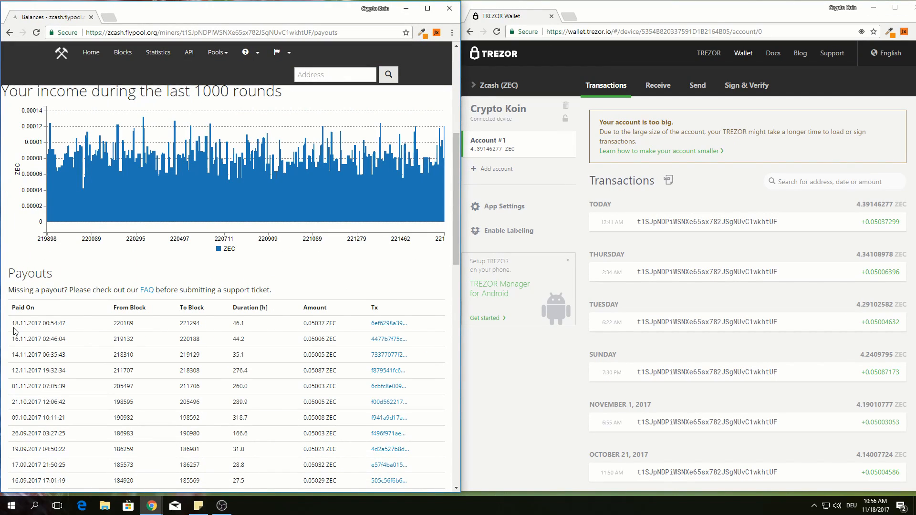
double_click(26, 323)
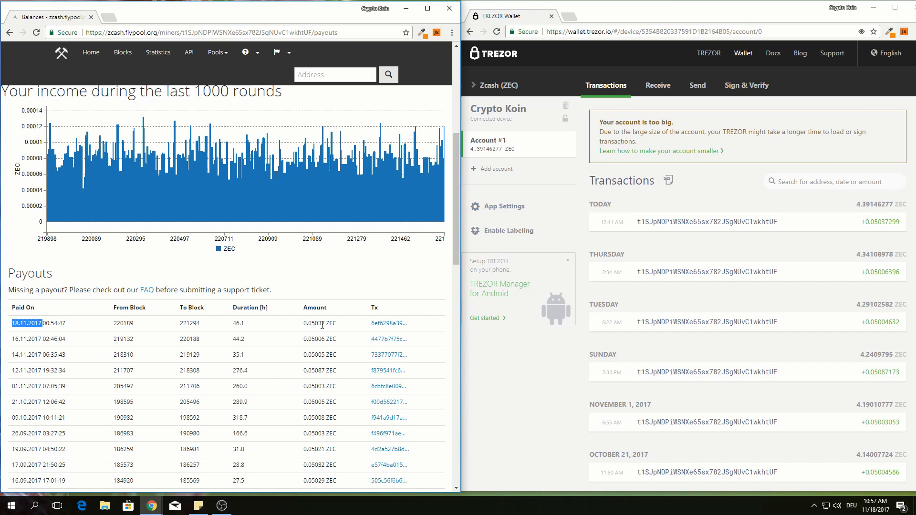
mouse_move(651, 238)
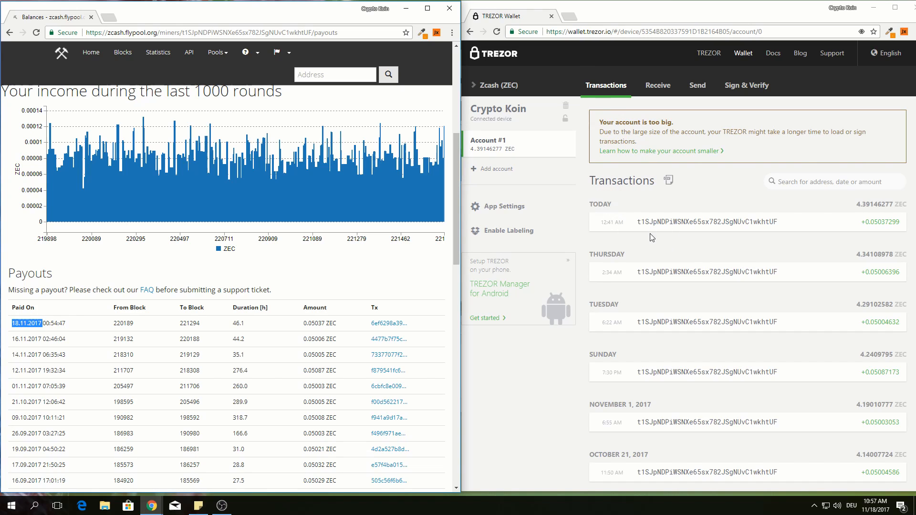
mouse_move(874, 224)
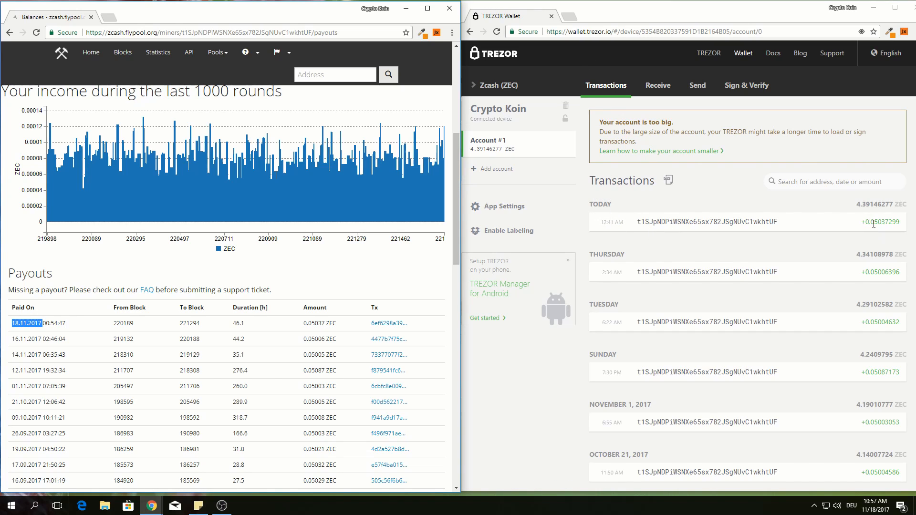